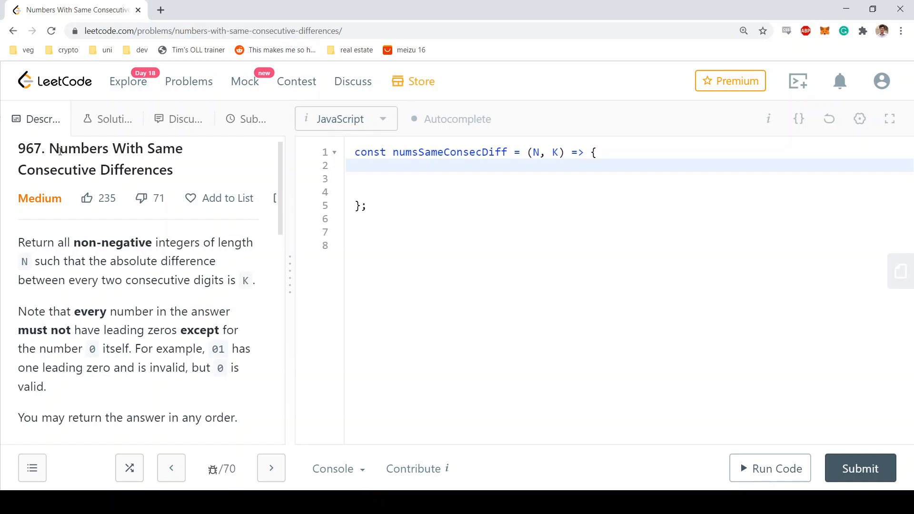
mouse_move(236, 159)
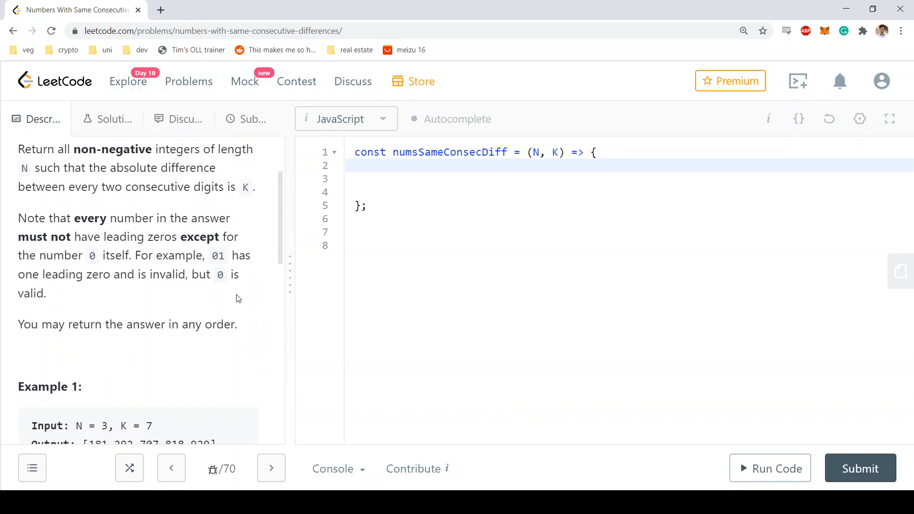
- Add 'let mapDigits = {};' and an empty for loop over i from 0 to 9
scroll("down", 3)
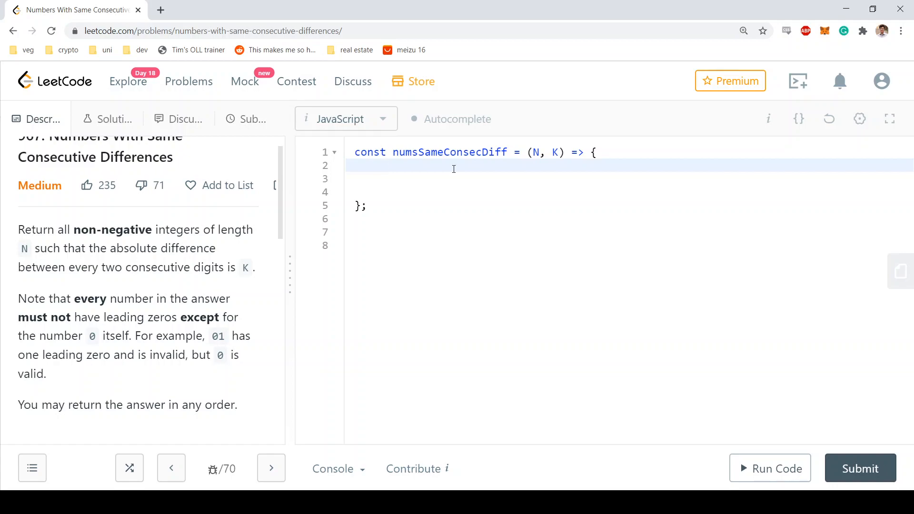
mouse_move(145, 339)
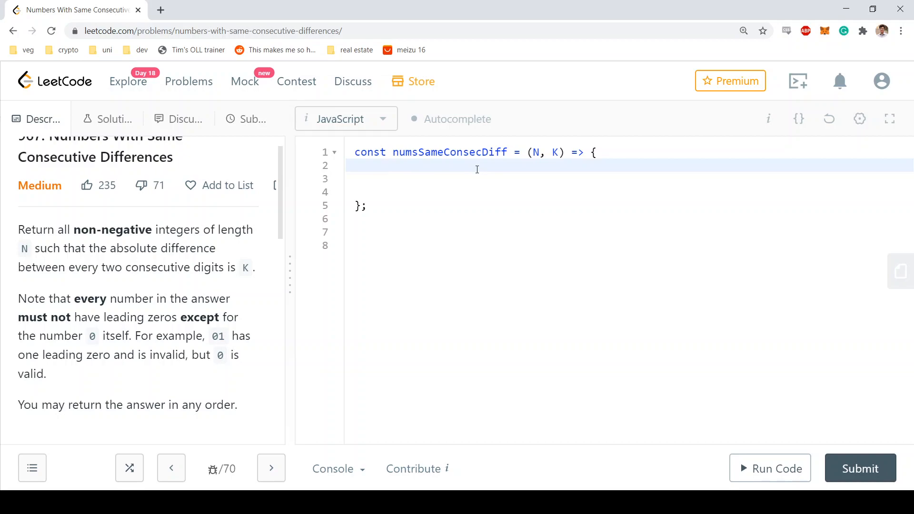
type("let mapDigits = {};")
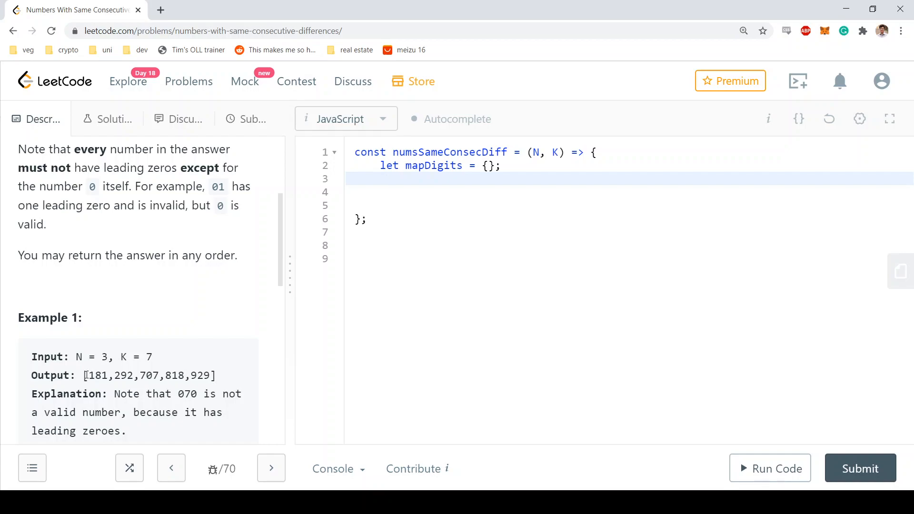
double_click(90, 375)
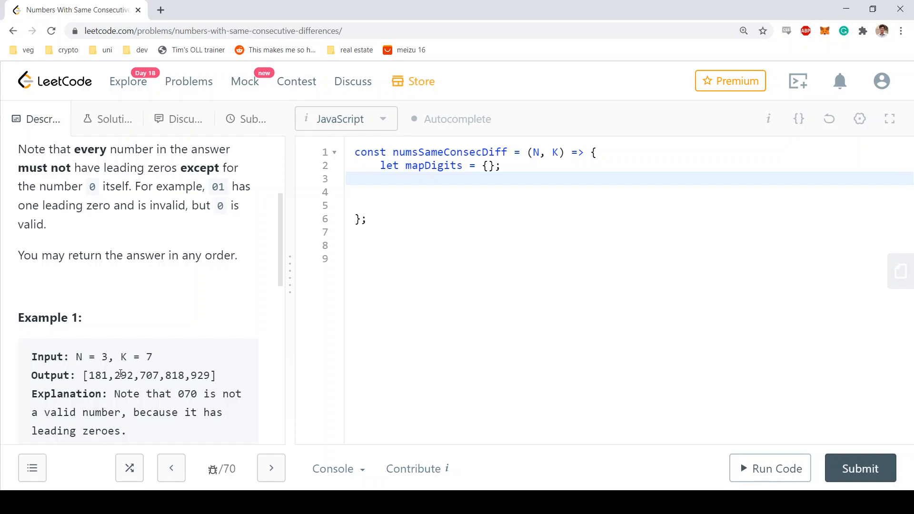
double_click(119, 375)
type("for(let i = 0; i<= 9; i++)")
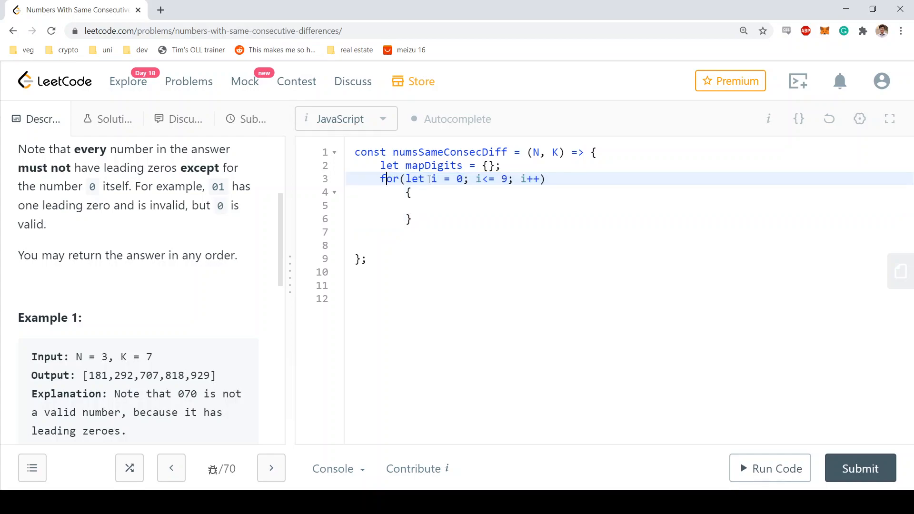
mouse_move(465, 199)
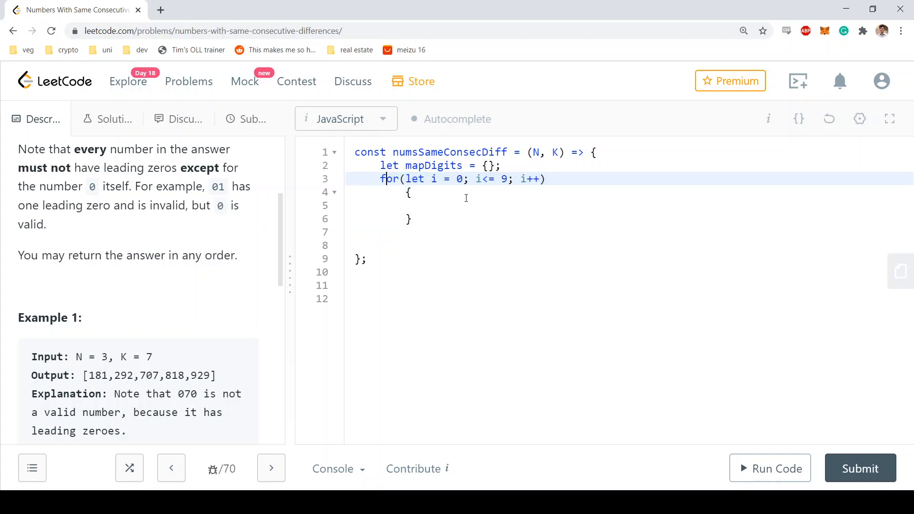
- Initialise mapDigits[i] as a new Set and define candidates as [i+K, i-K]
type("mapDigits[i] = mapDigits[i] || new Set();")
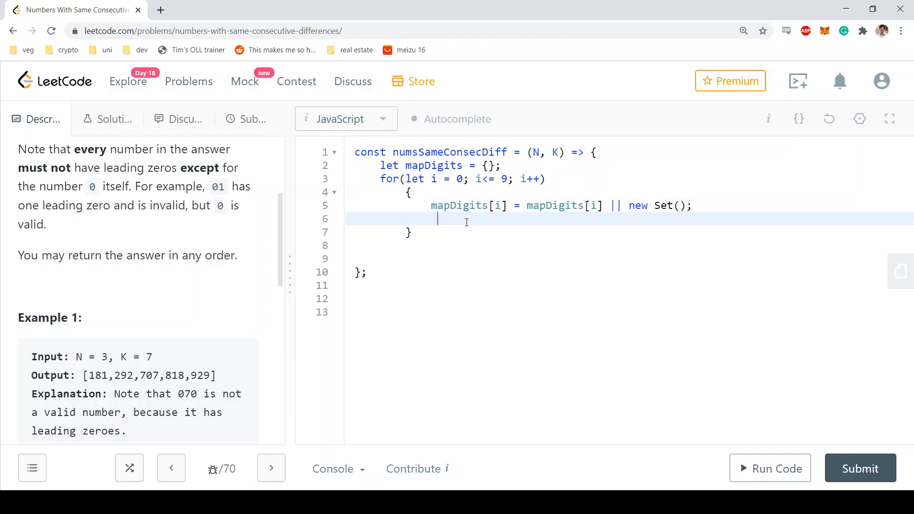
mouse_move(531, 213)
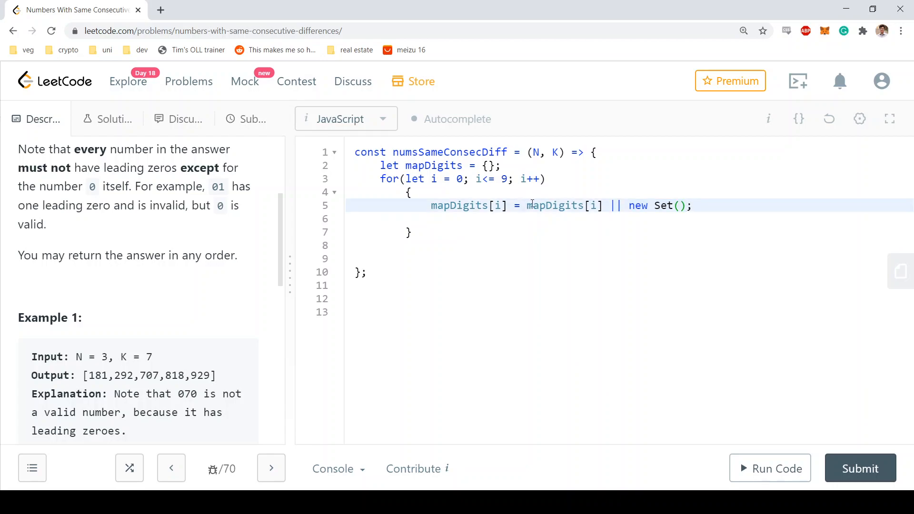
double_click(554, 205)
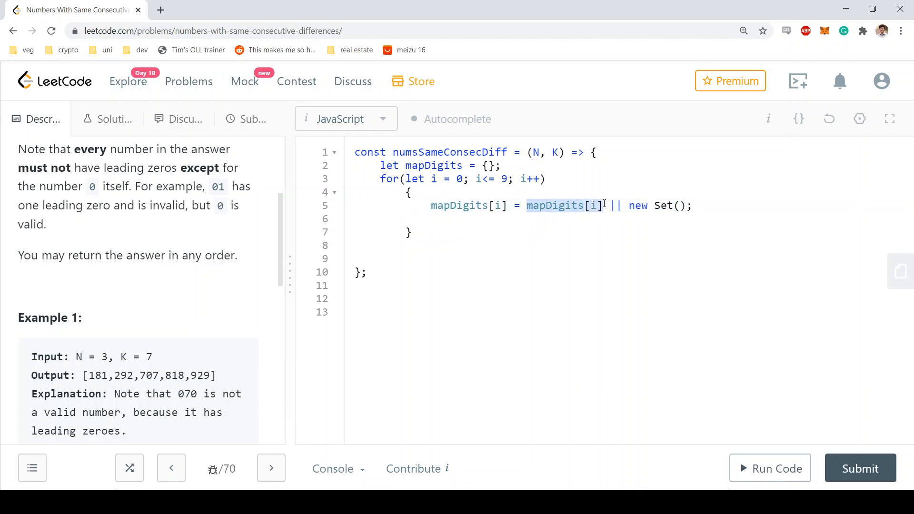
type("let candidates = [i+K, i-K];")
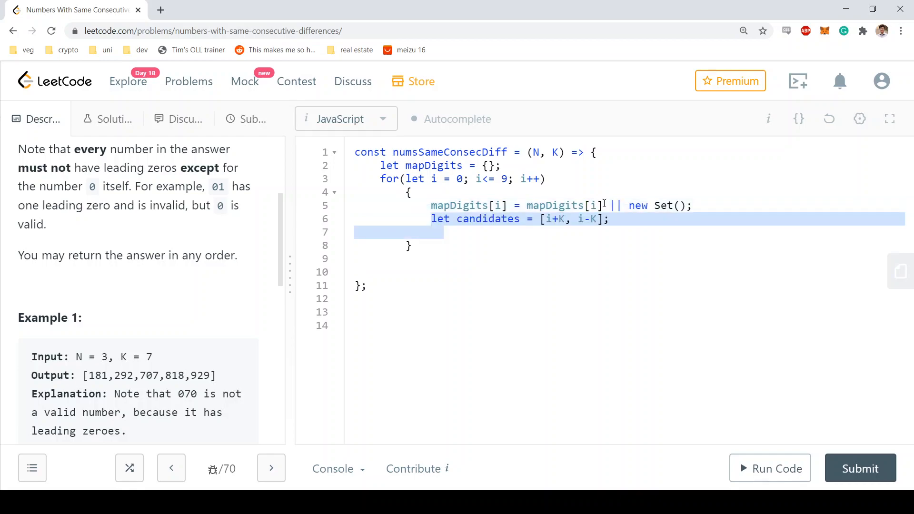
left_click(544, 219)
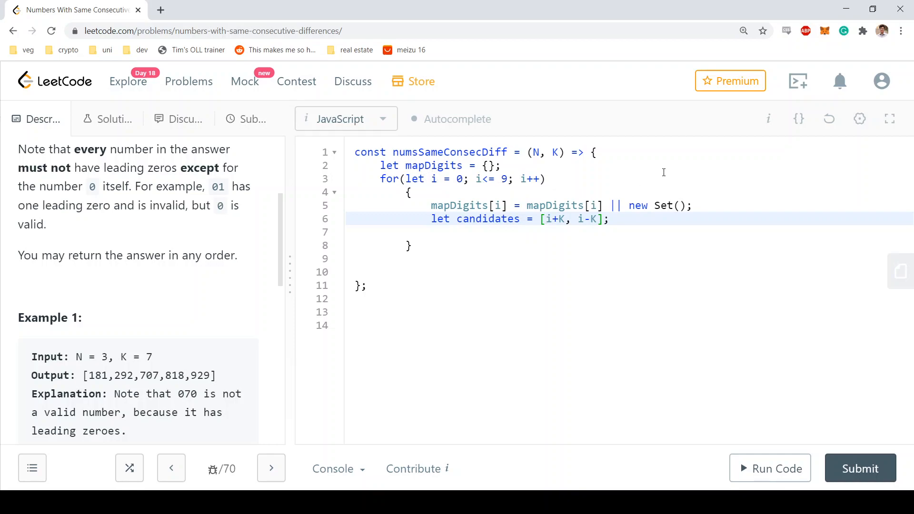
- Add in-range candidates to mapDigits[i], then declare curr as the strings '1' through '9'
type("for(let candidate of candidates)")
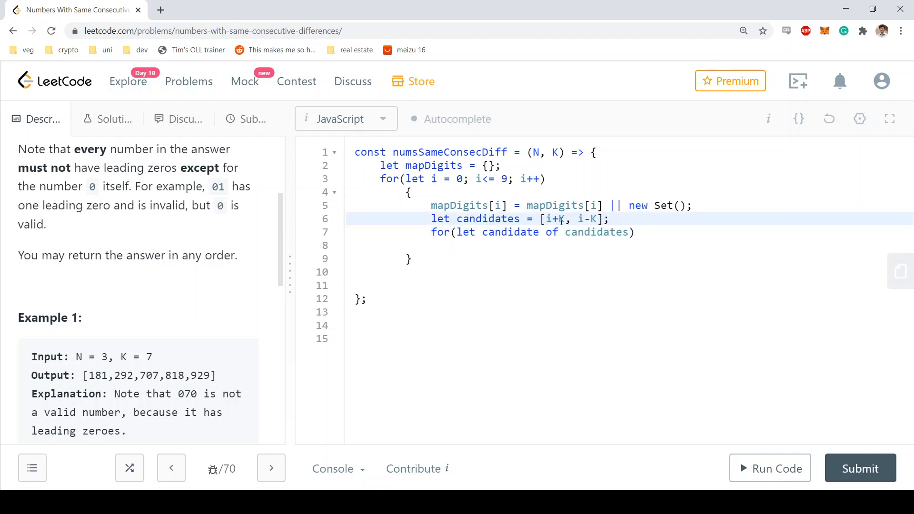
type("if(candidate > 0 && candidate < 10)")
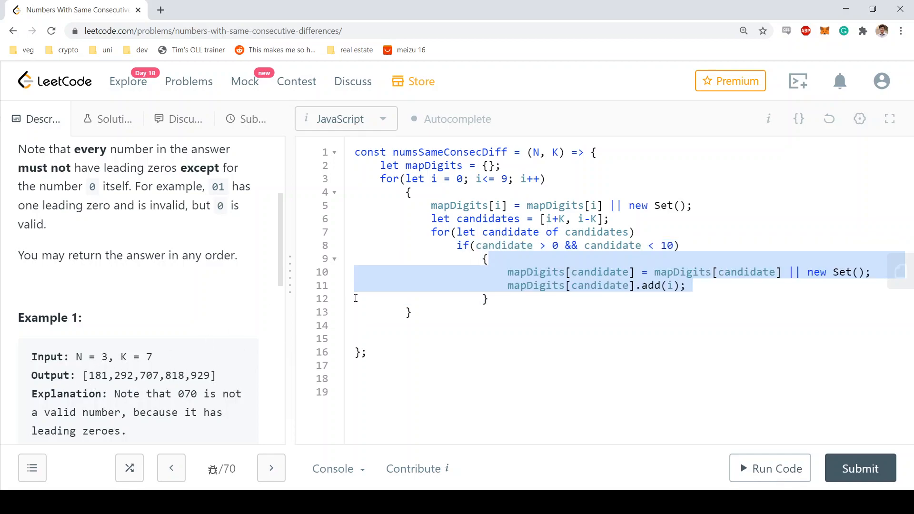
mouse_move(580, 263)
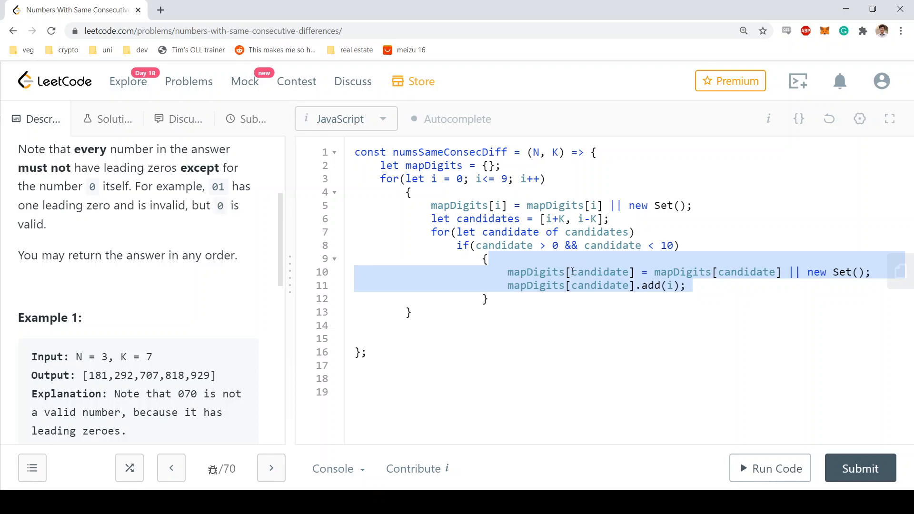
left_click(537, 258)
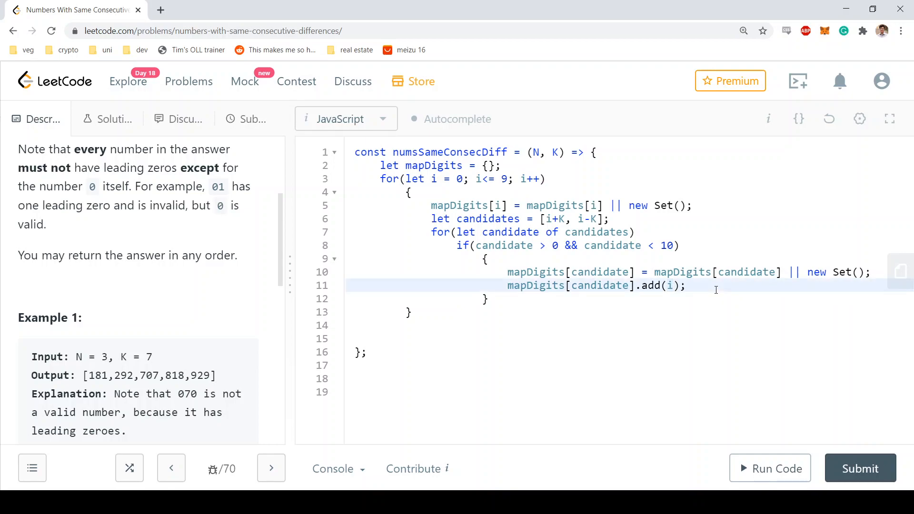
type("mapDigits[i].add(candidate);")
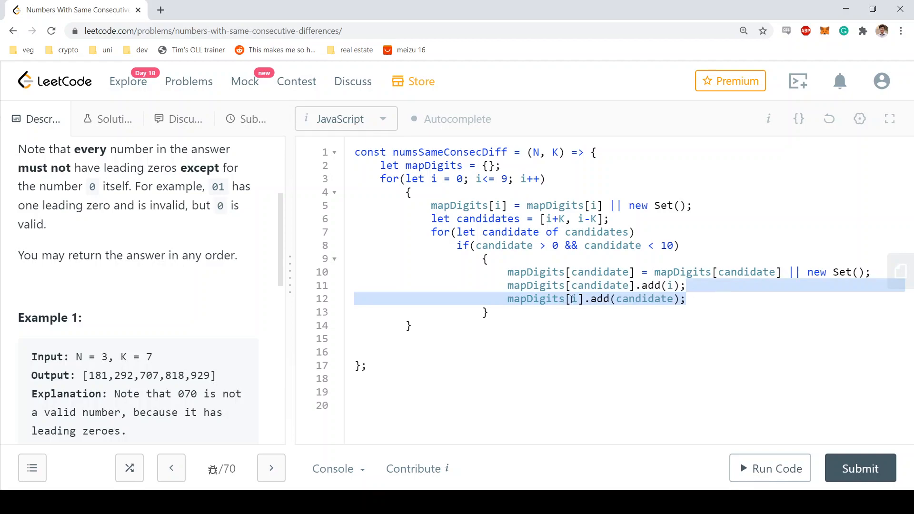
left_click(576, 298)
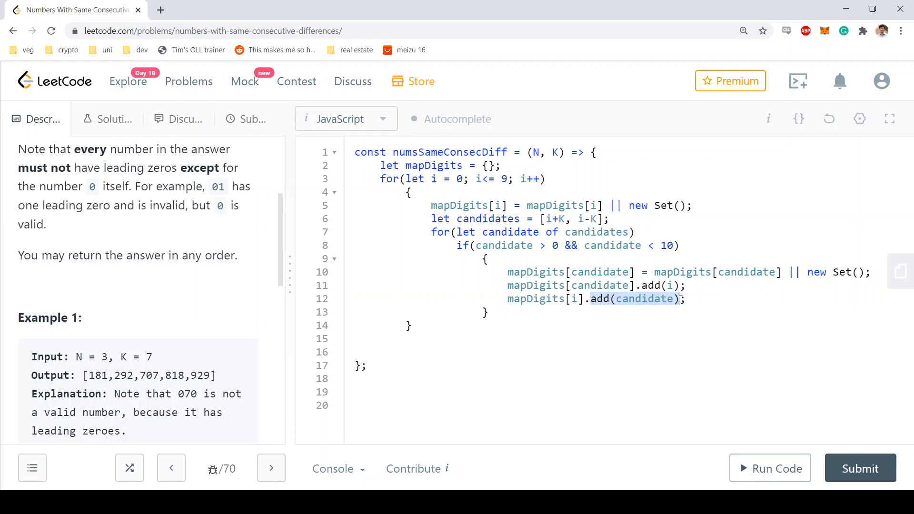
type("let curr = ['1','2','3','4','5','6','7','8','9'];")
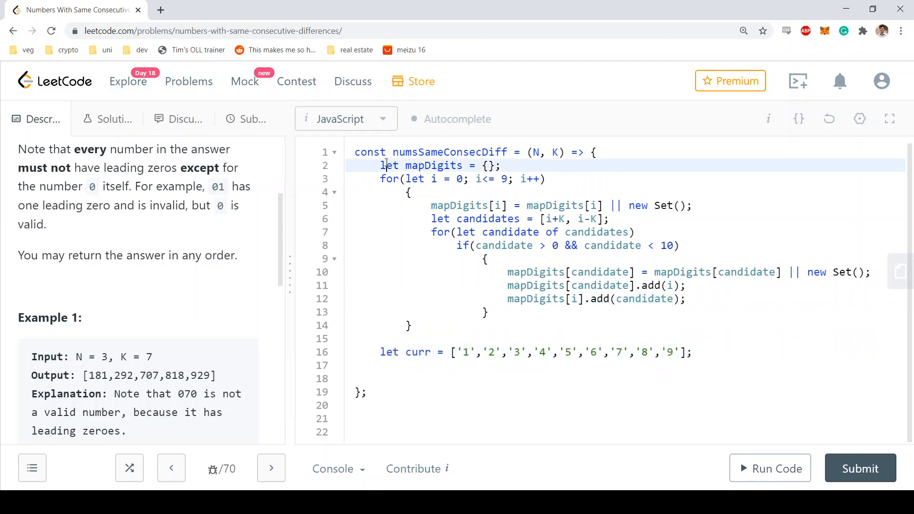
- Return curr, and inside the loop declare an empty newList and assign it to curr
left_click_drag(385, 165, 466, 179)
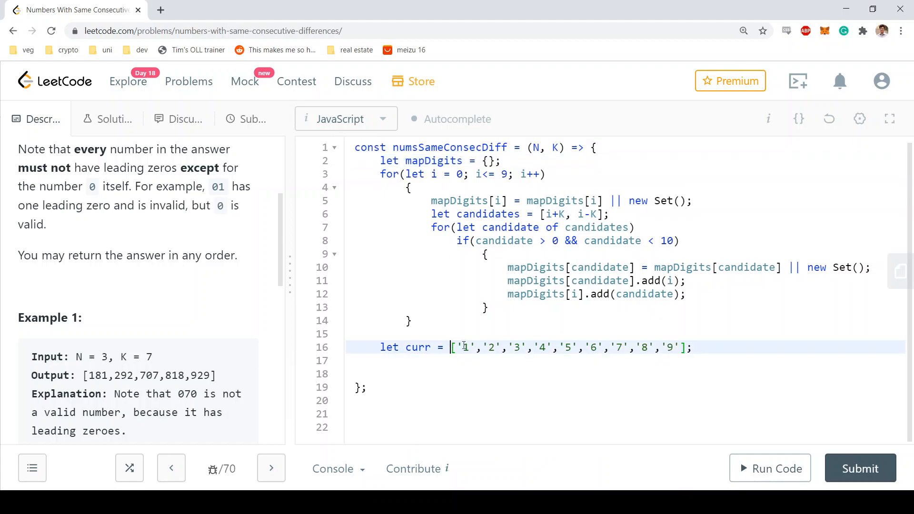
type("return curr;")
left_click(626, 374)
type("for(let i = 0; i< N-1 ; i++")
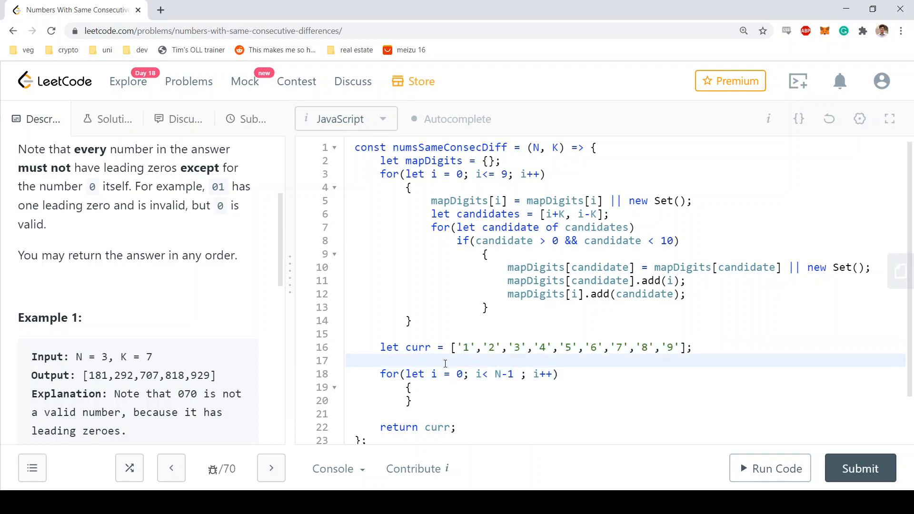
type("let newList = [];")
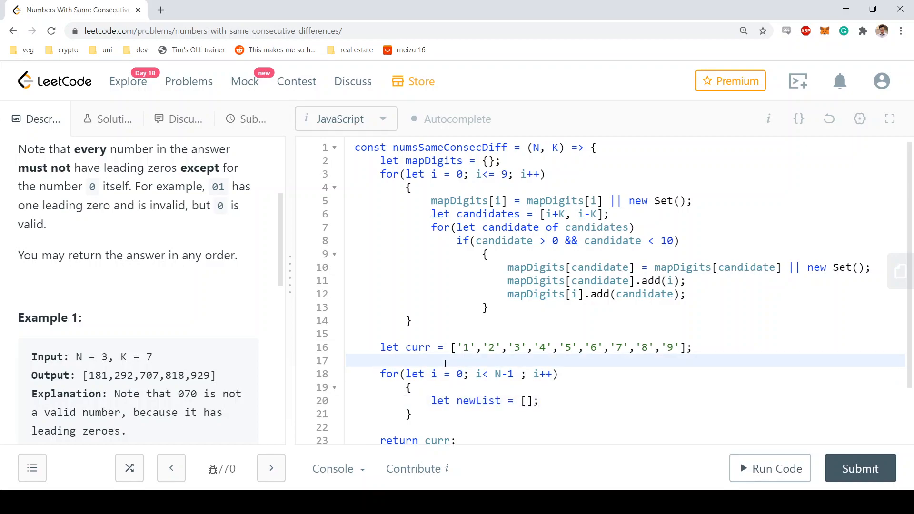
scroll("down", 3)
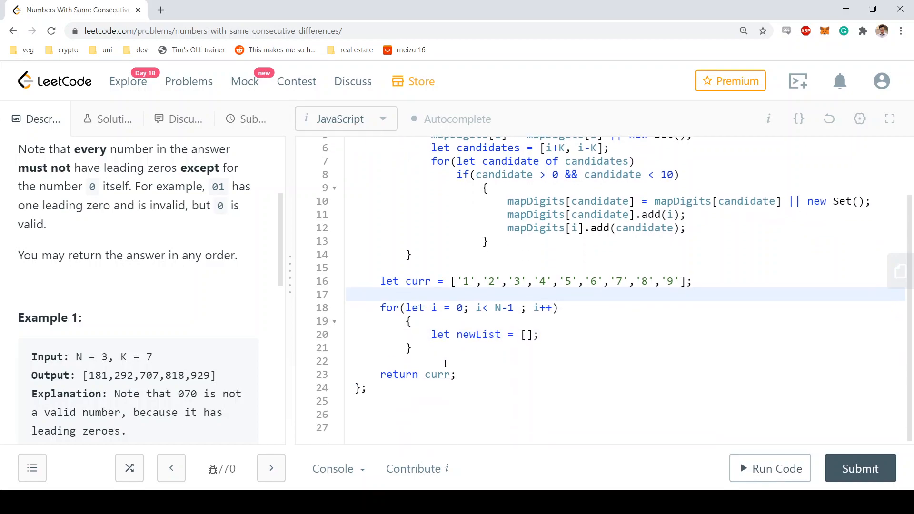
left_click(380, 294)
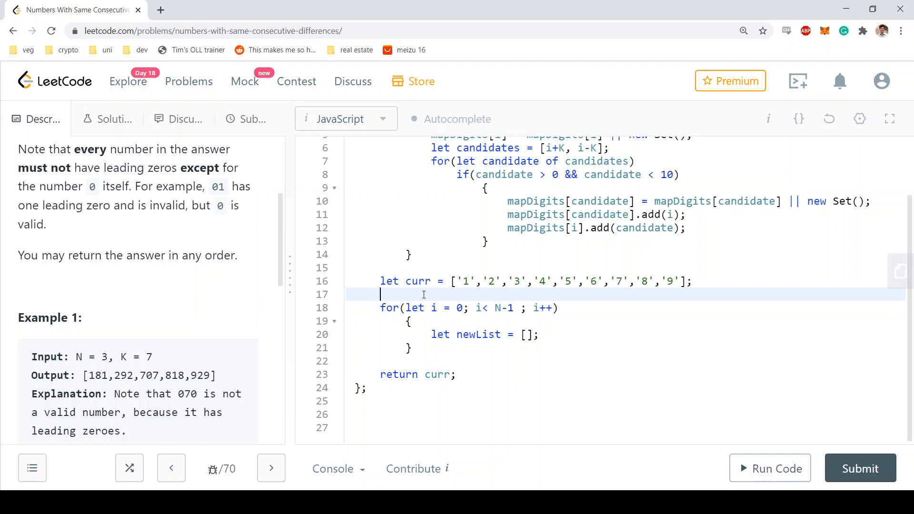
type("curr = newList;")
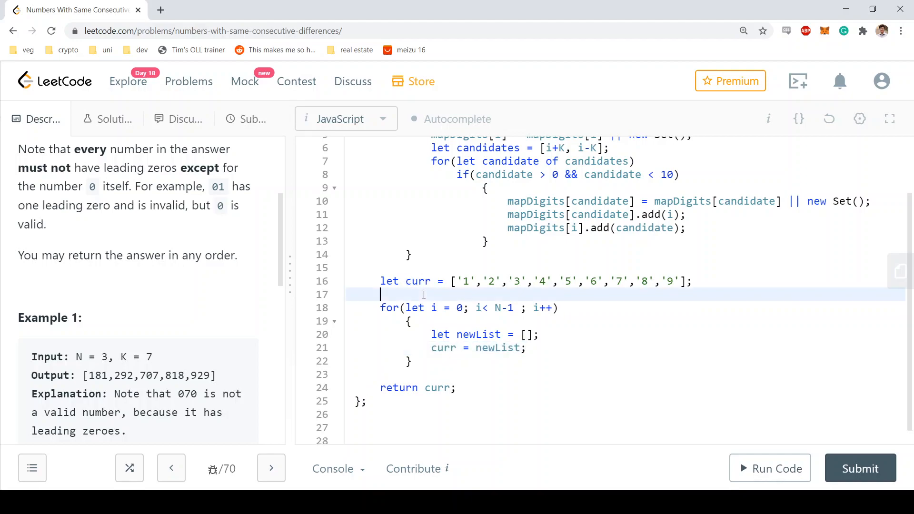
double_click(478, 335)
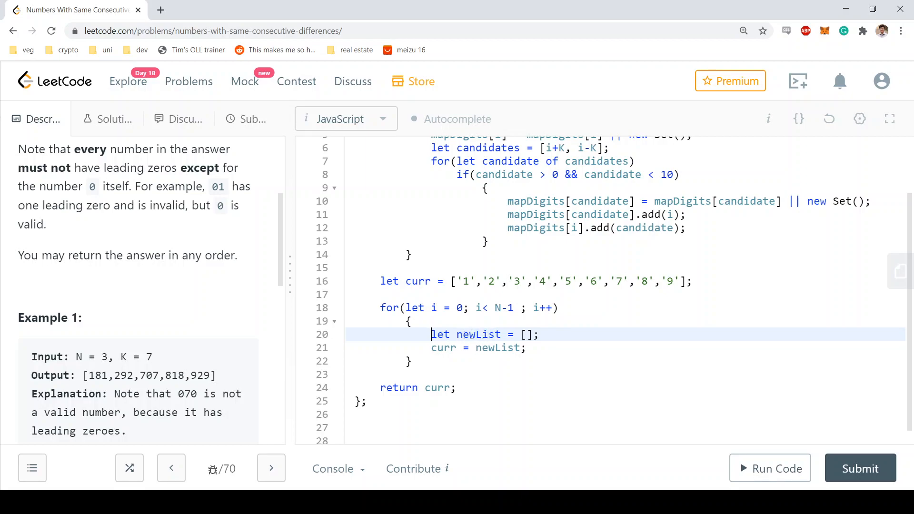
- Loop over curr and push each number plus every compatible digit from mapDigits into newList
left_click(524, 334)
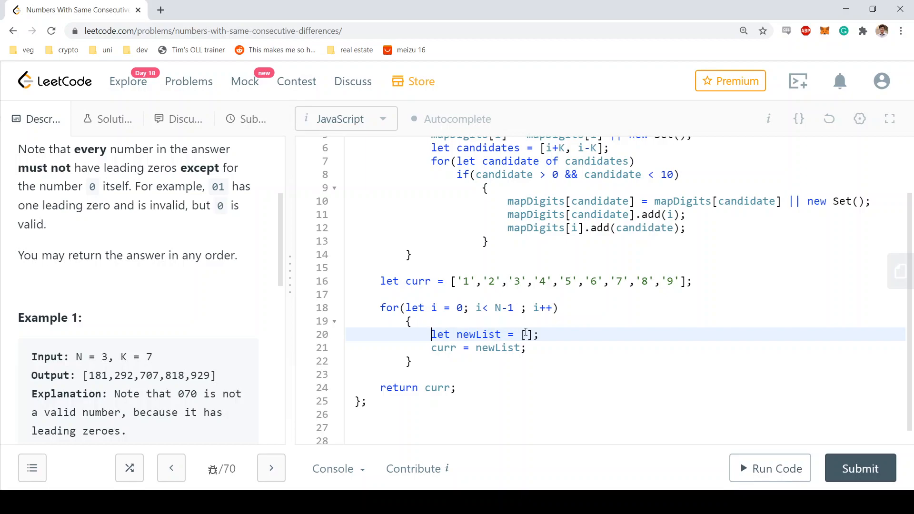
type("for(let old of curr){")
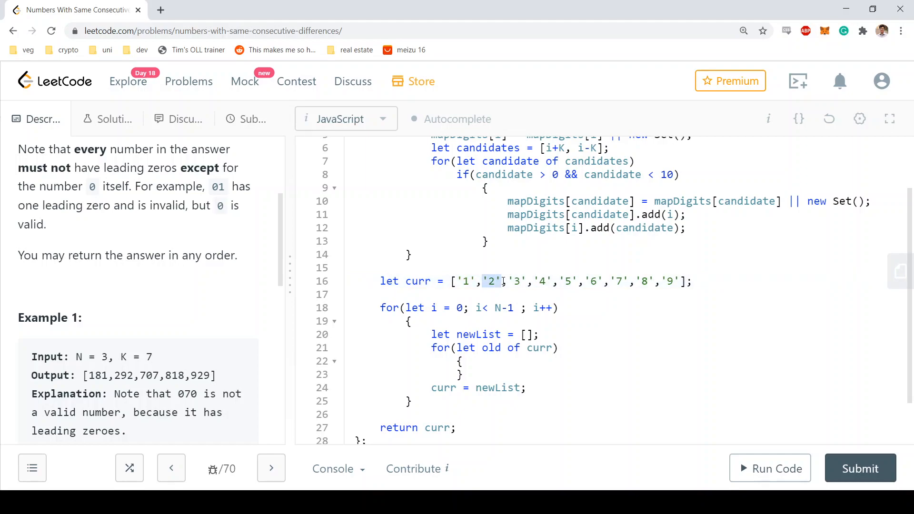
type("let oldLastDigit = old[old.length-1]")
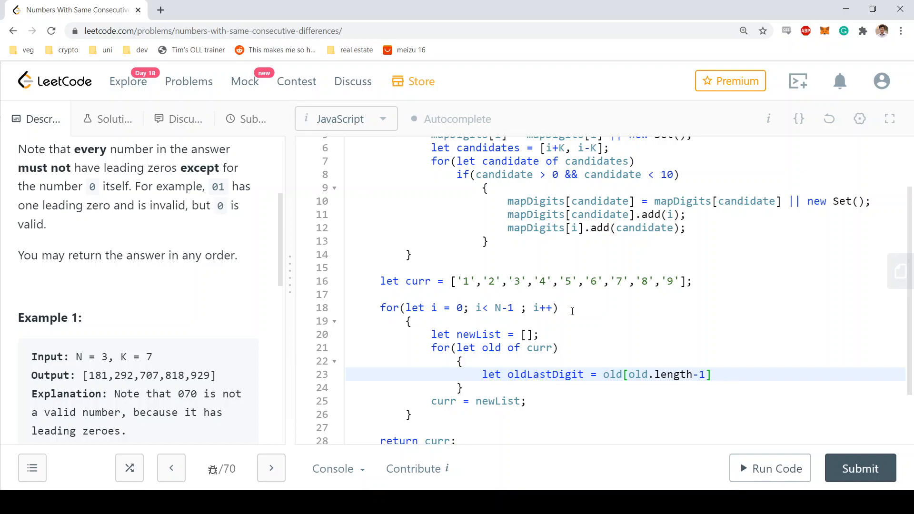
mouse_move(587, 214)
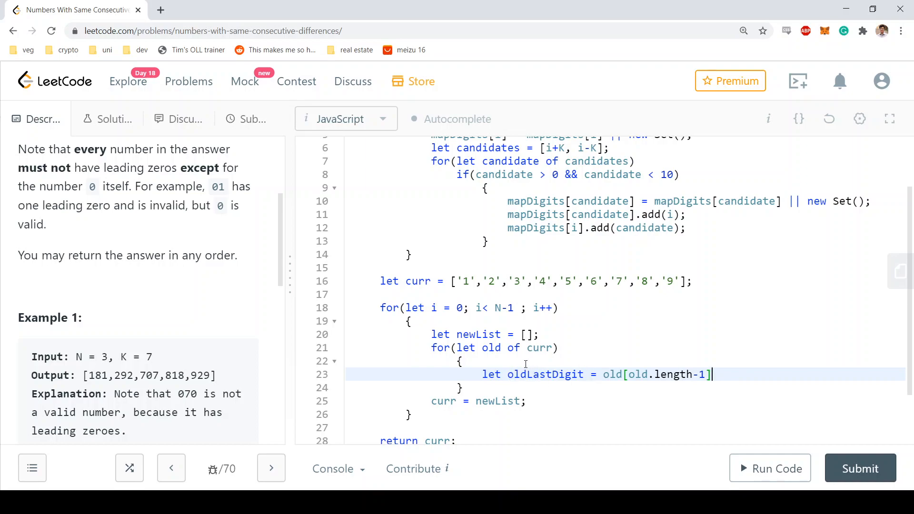
type("for(let compatibleDigit of mapDigits[oldLastDigit])")
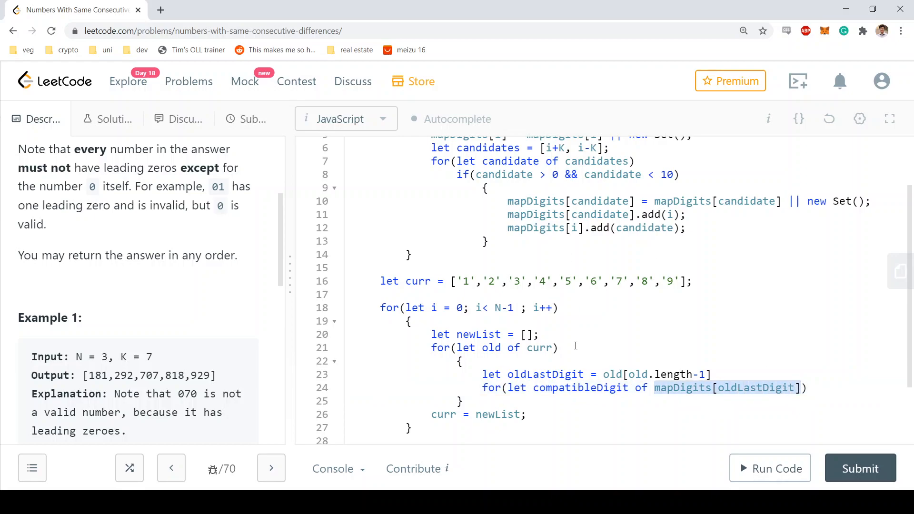
double_click(580, 387)
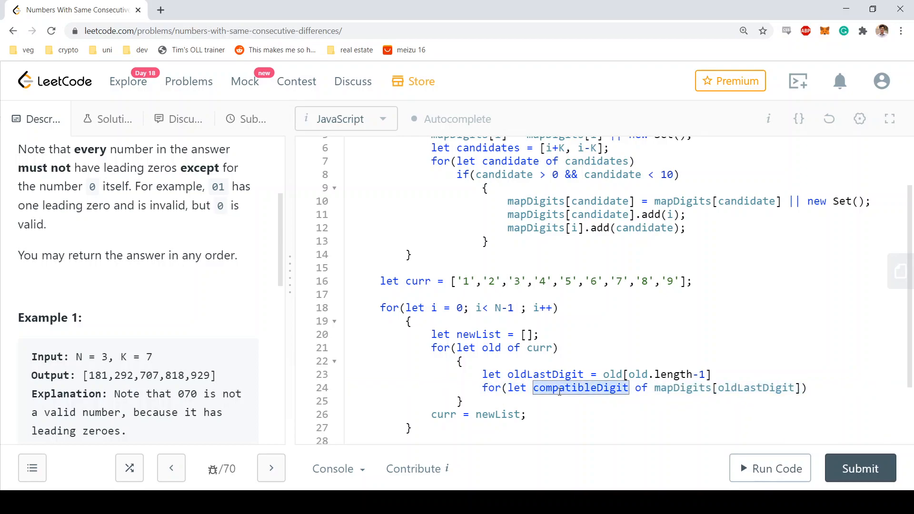
type("newList.push(old+compatibleDigit);")
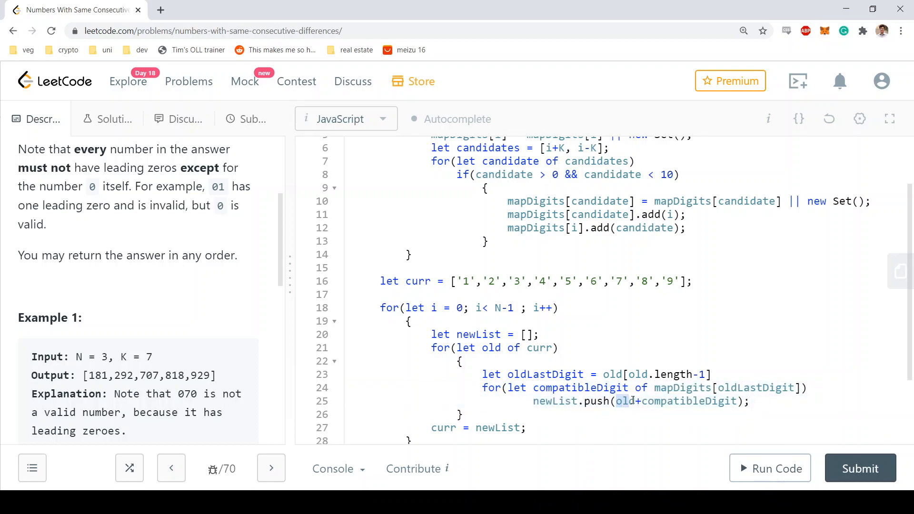
left_click(639, 401)
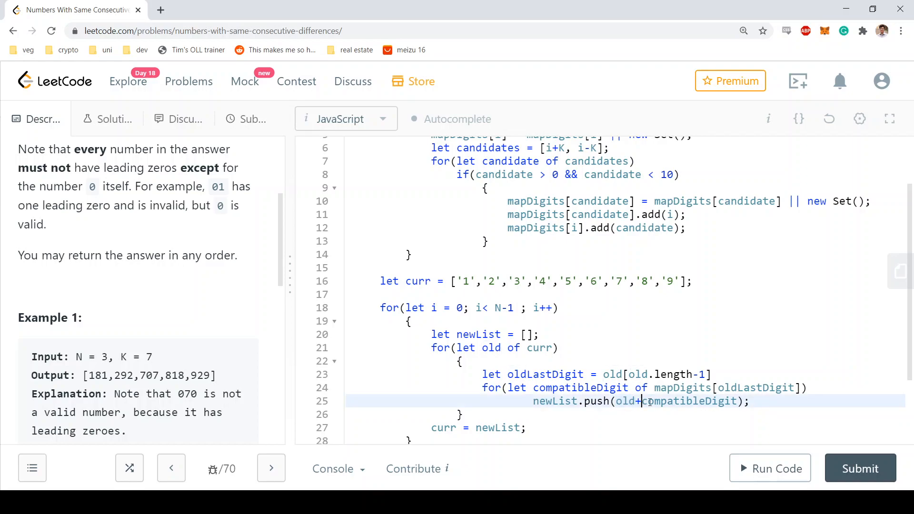
double_click(688, 401)
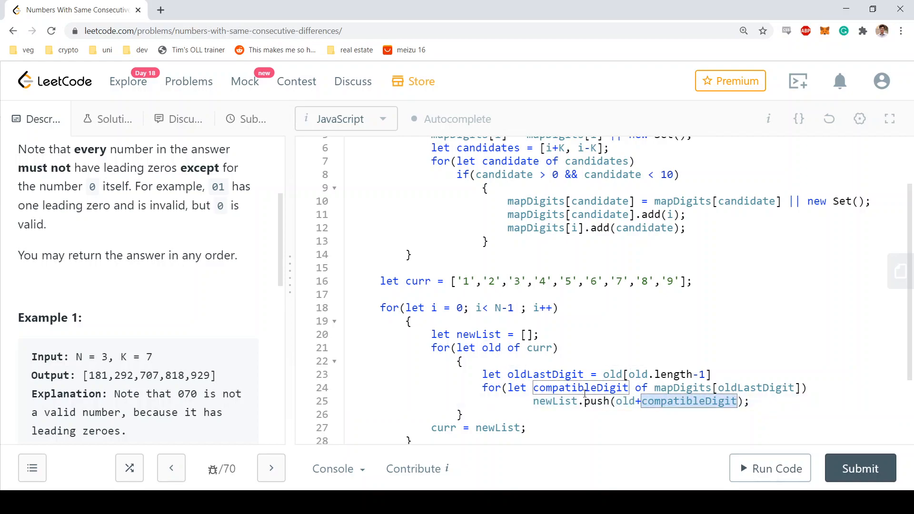
left_click(654, 388)
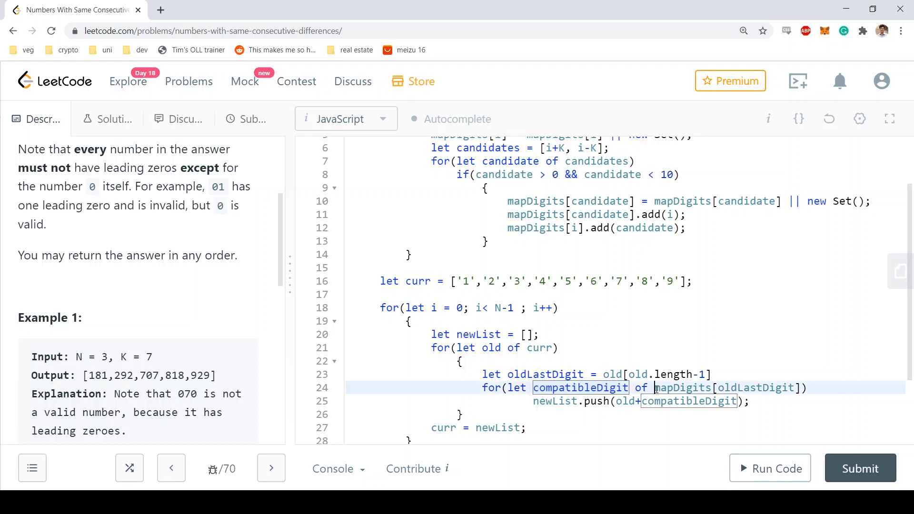
scroll("down", 3)
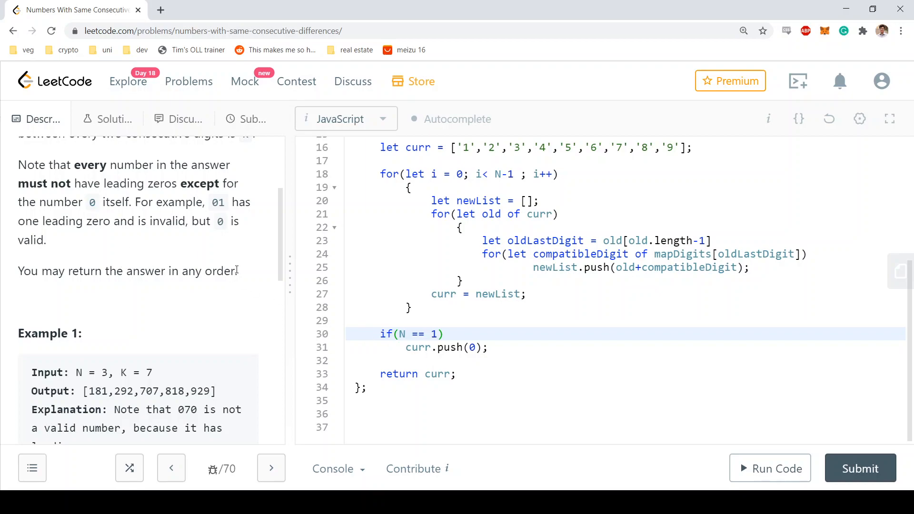
- Submit the solution and confirm Success with 96 ms runtime and 38.8 MB memory
left_click_drag(32, 271, 212, 271)
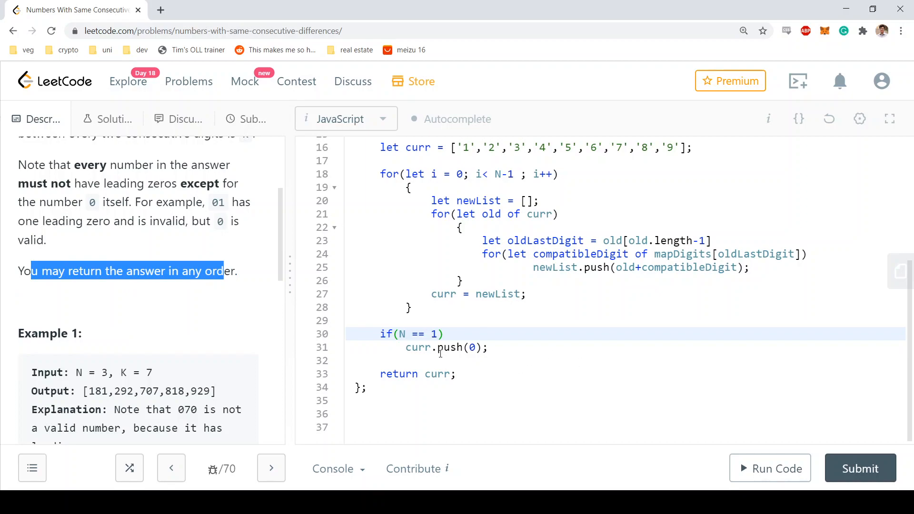
left_click(860, 468)
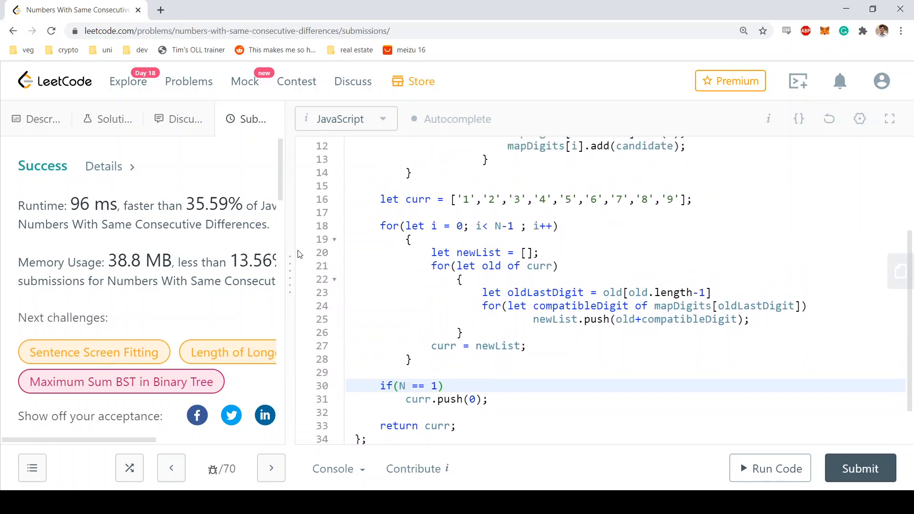
scroll("down", 3)
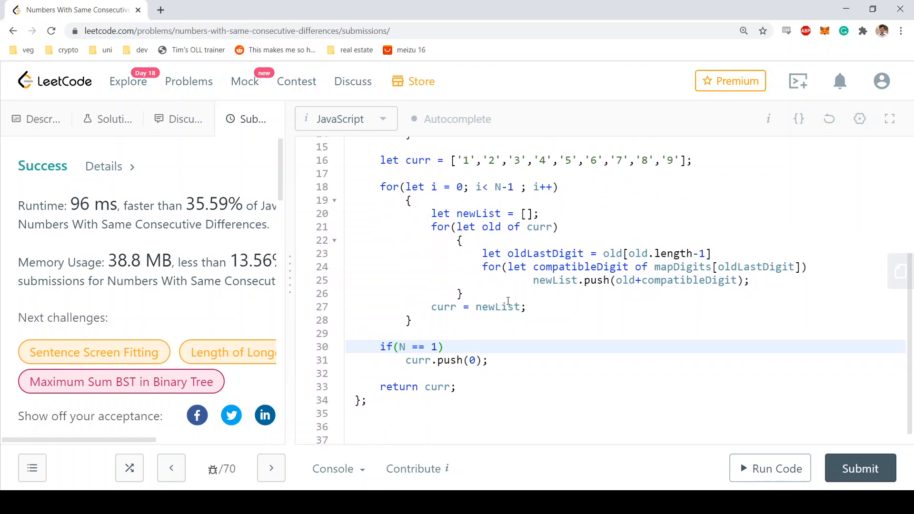